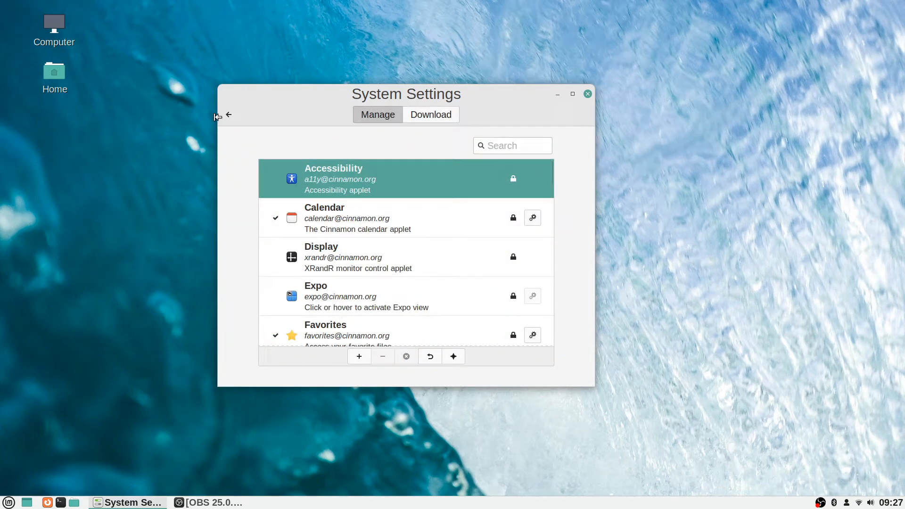
Step: Open the Applets manager from the overview and start scrolling through installed applets
left_click(228, 114)
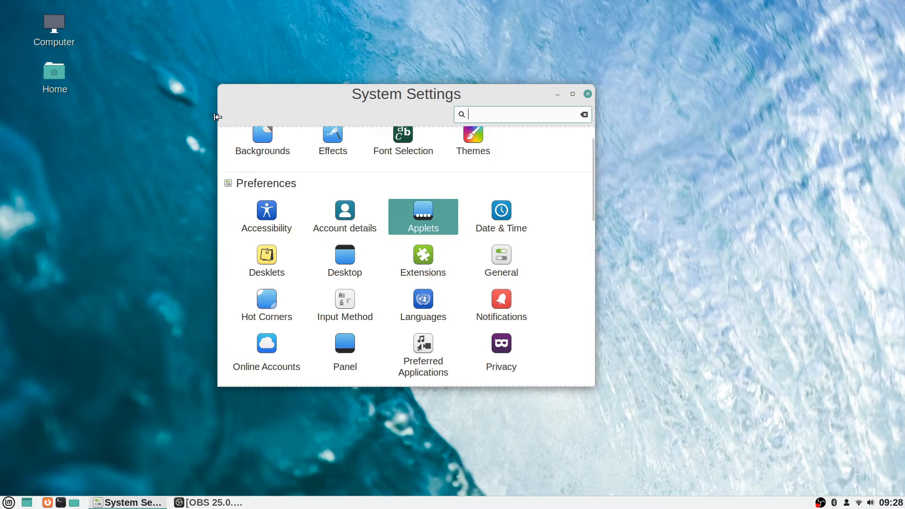
left_click(424, 211)
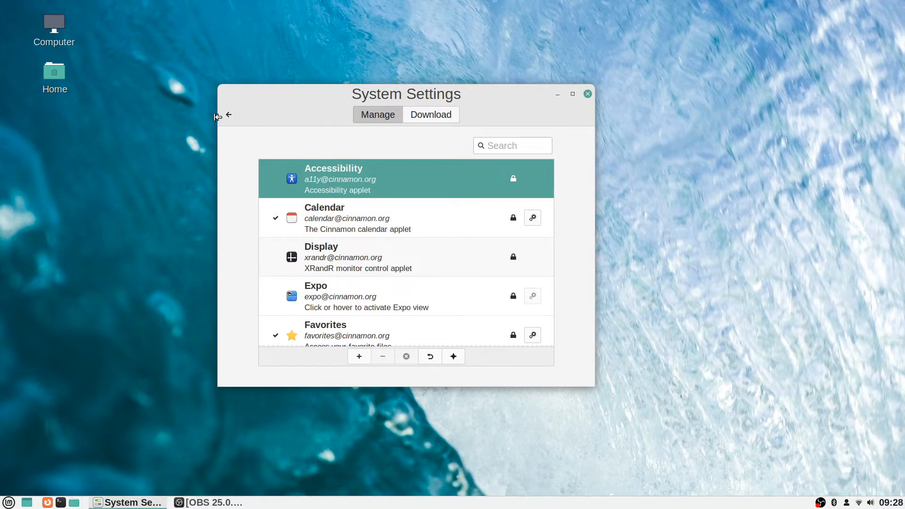
scroll("down", 3)
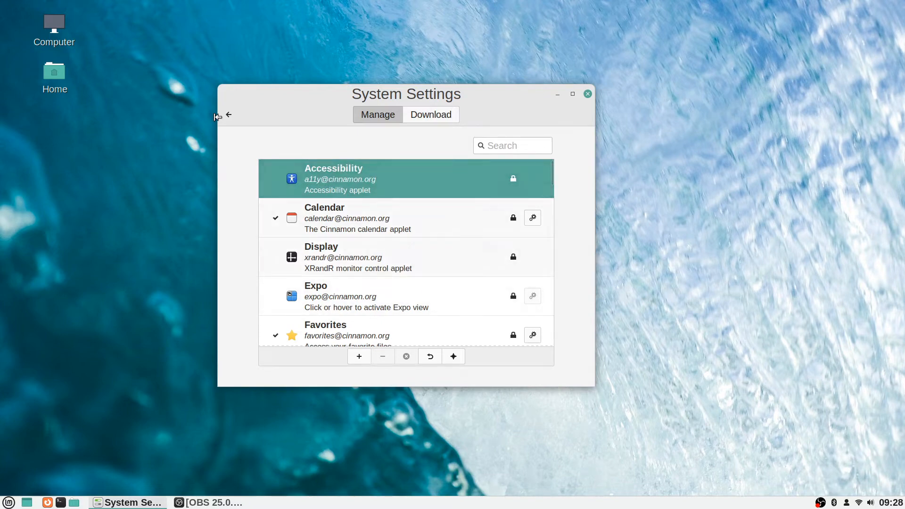
scroll("down", 3)
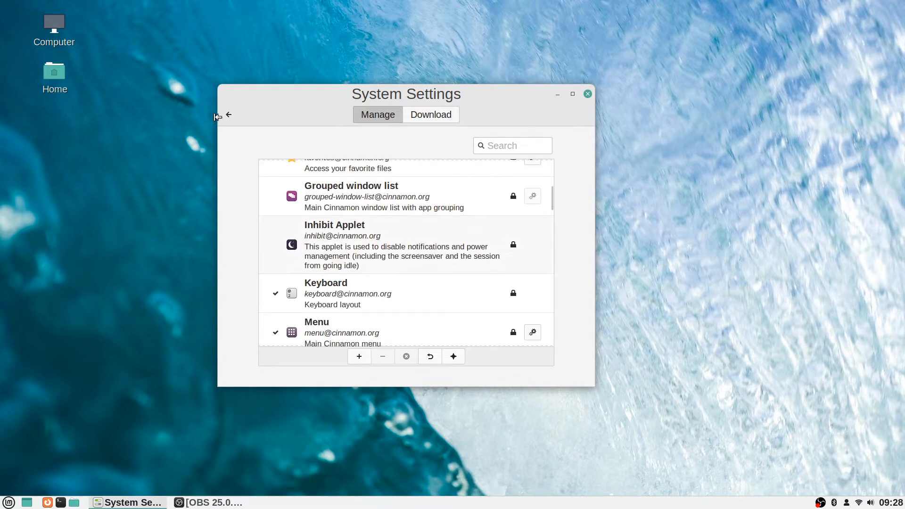
scroll("down", 3)
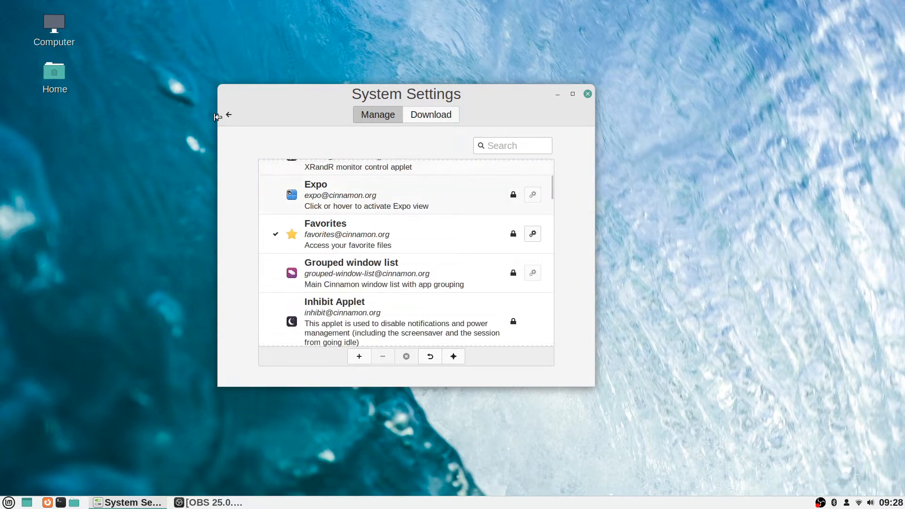
scroll("down", 3)
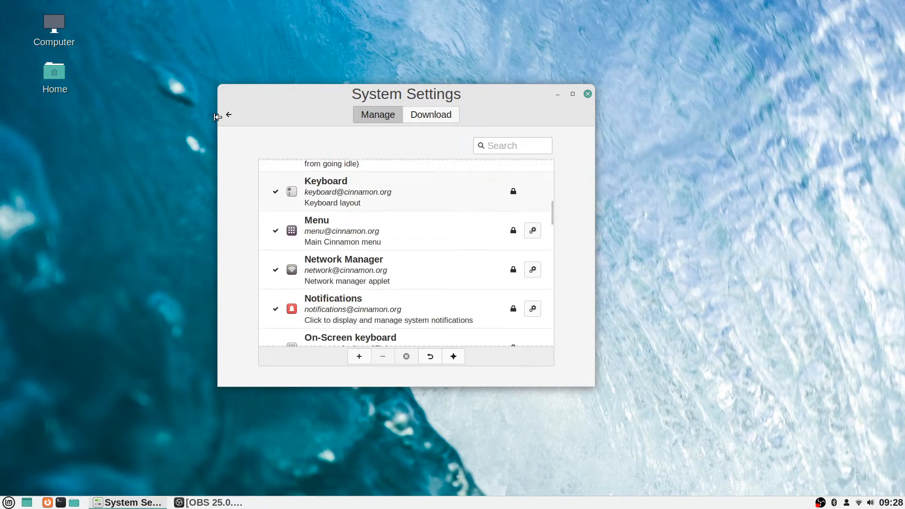
scroll("down", 3)
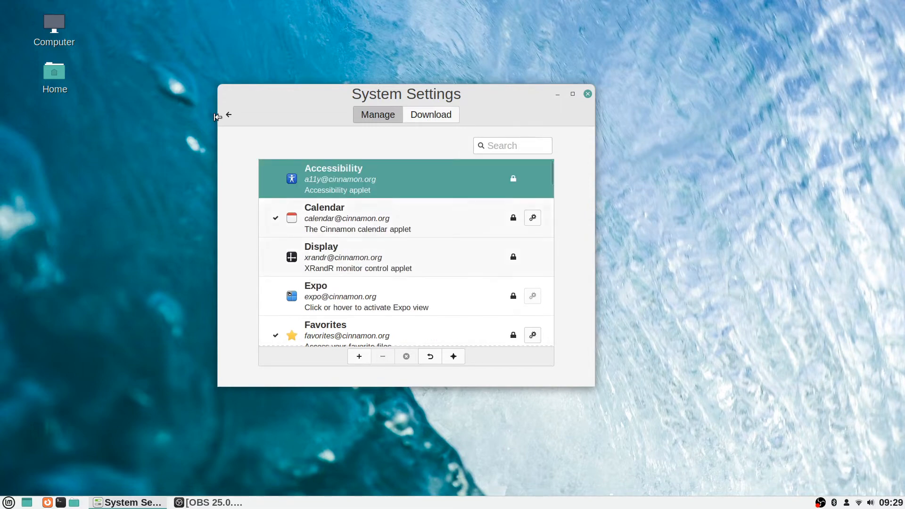
Step: Scroll to the end of the installed applets, then show the downloadable applets list
scroll("down", 3)
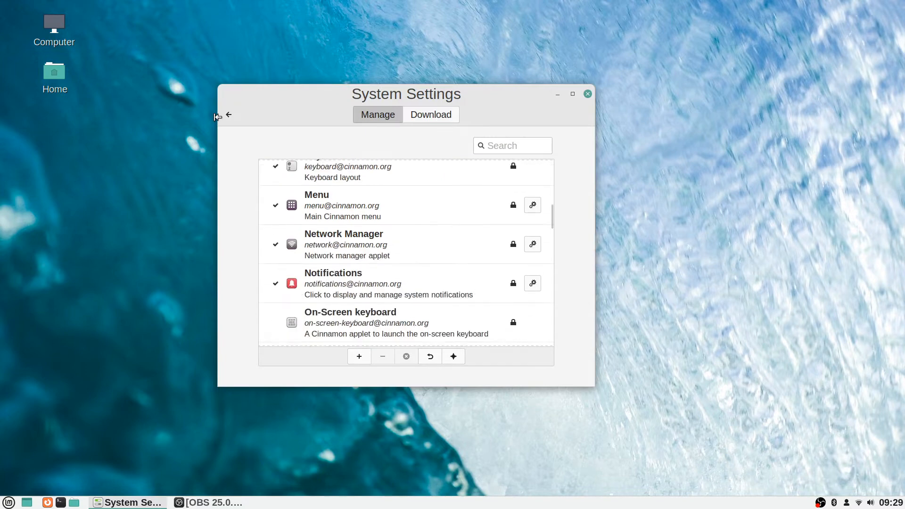
scroll("down", 3)
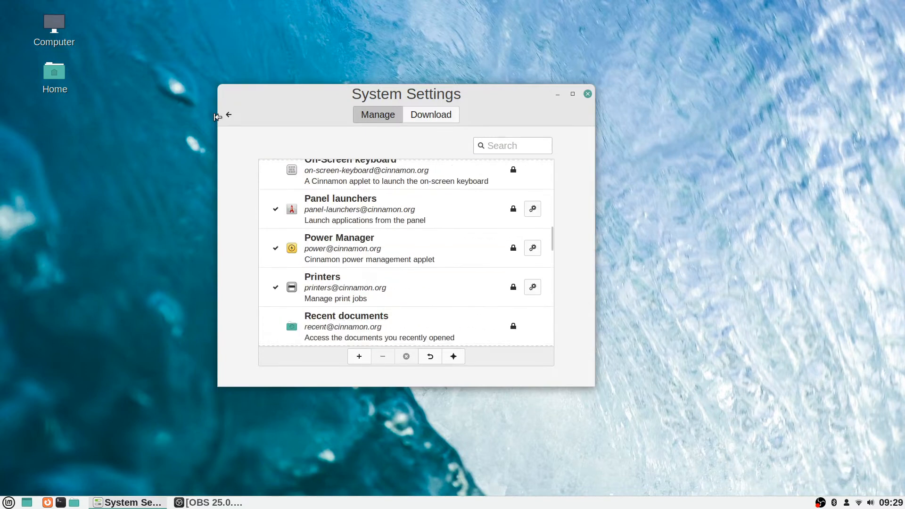
scroll("down", 3)
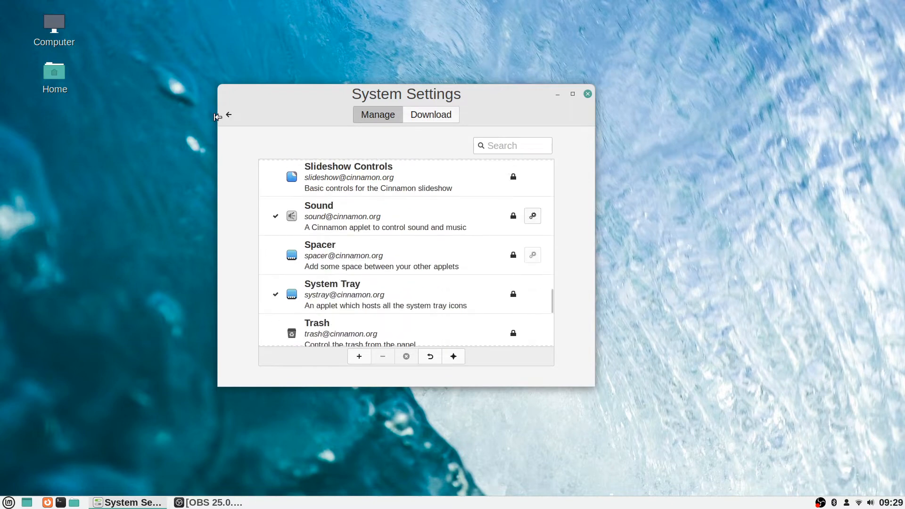
scroll("down", 3)
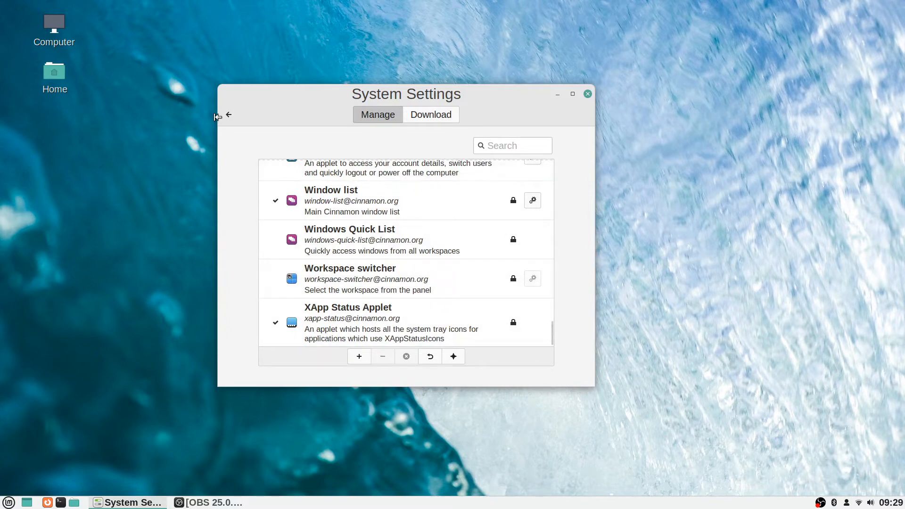
left_click(431, 115)
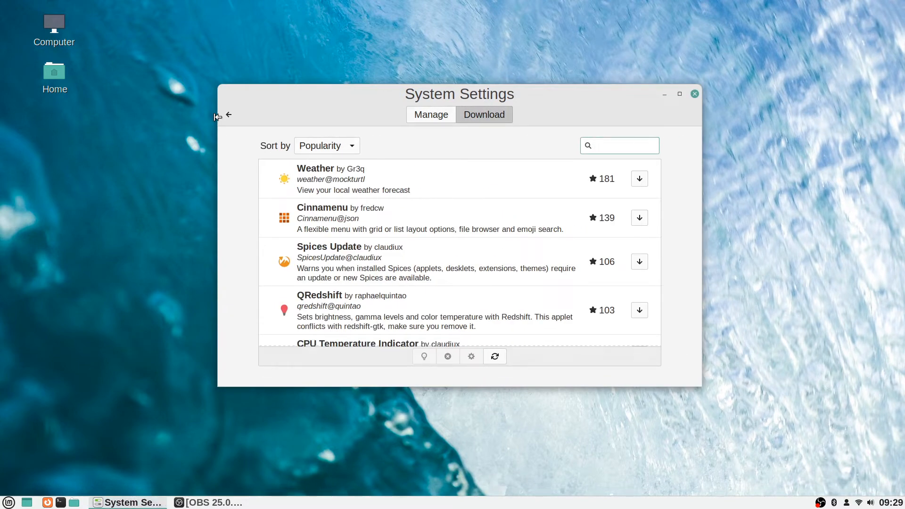
left_click(624, 145)
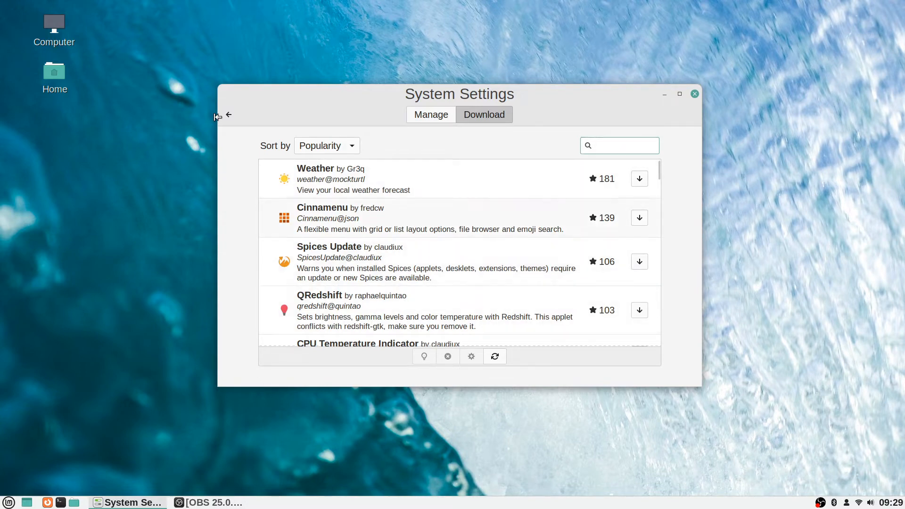
left_click(626, 145)
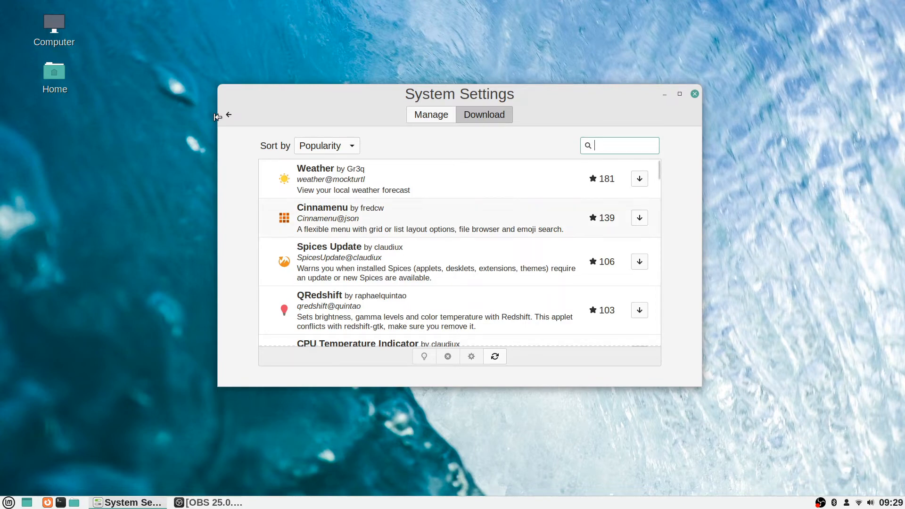
scroll("down", 3)
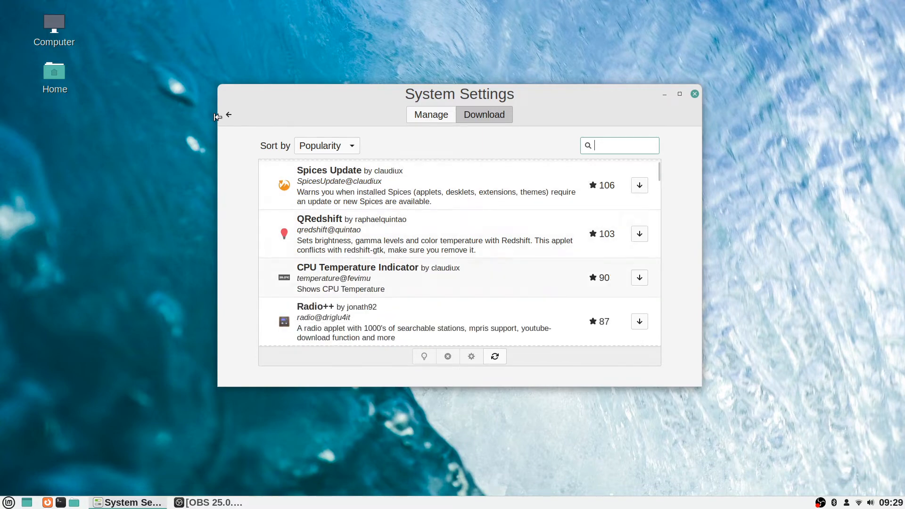
scroll("down", 3)
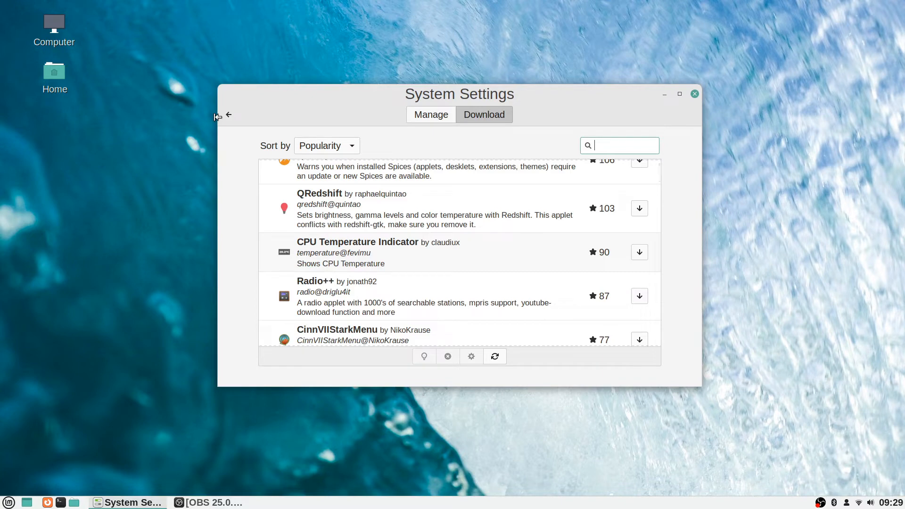
scroll("down", 3)
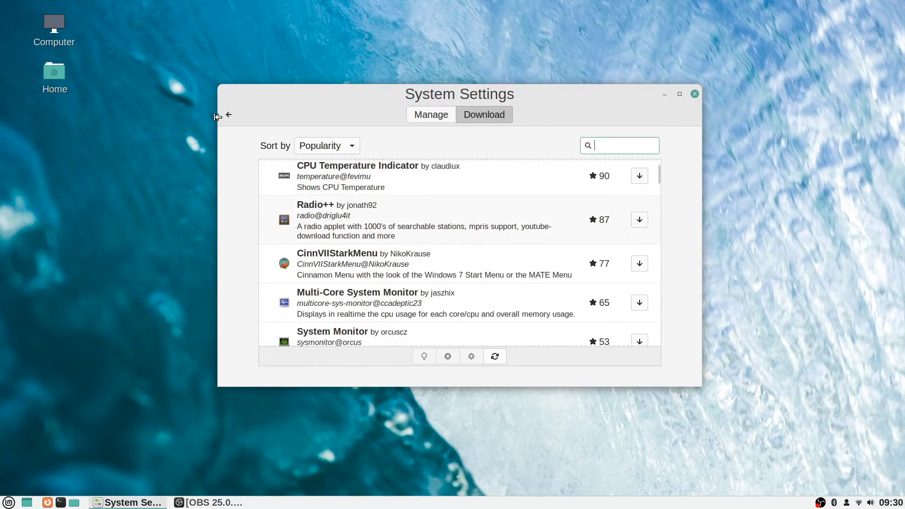
scroll("down", 3)
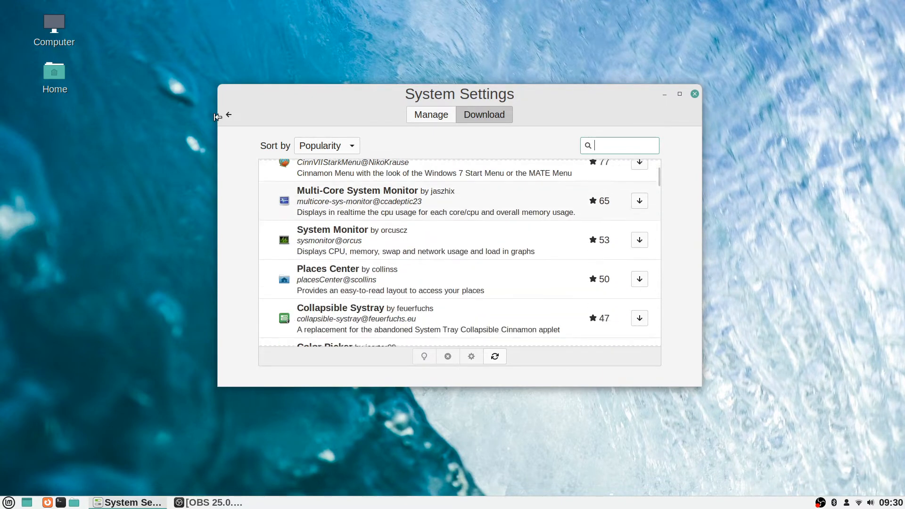
scroll("down", 3)
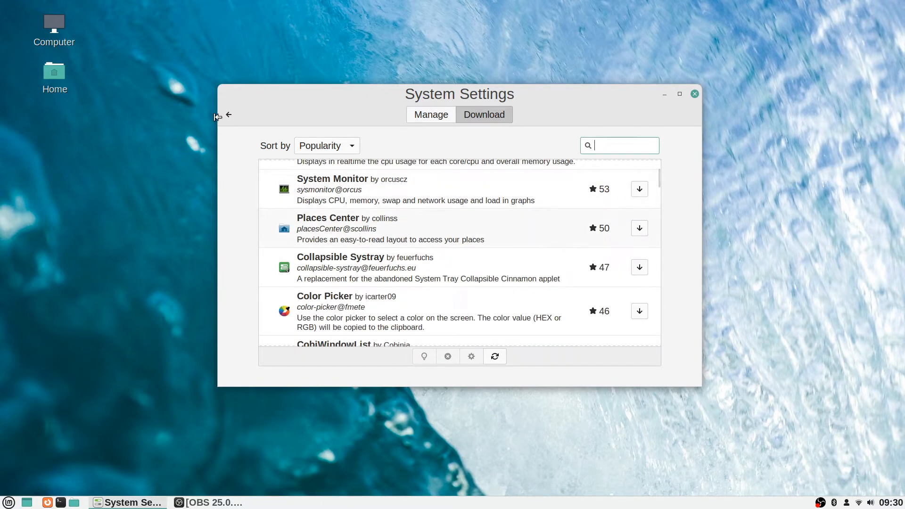
scroll("down", 3)
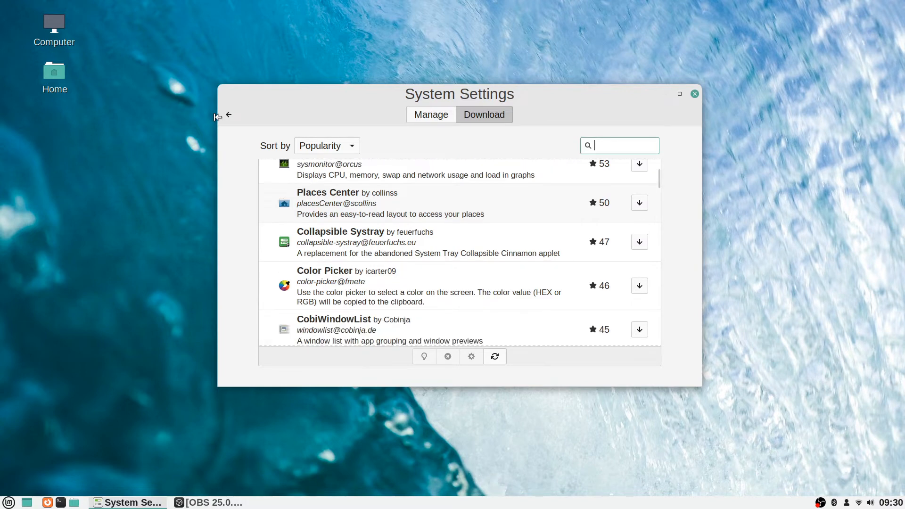
scroll("down", 3)
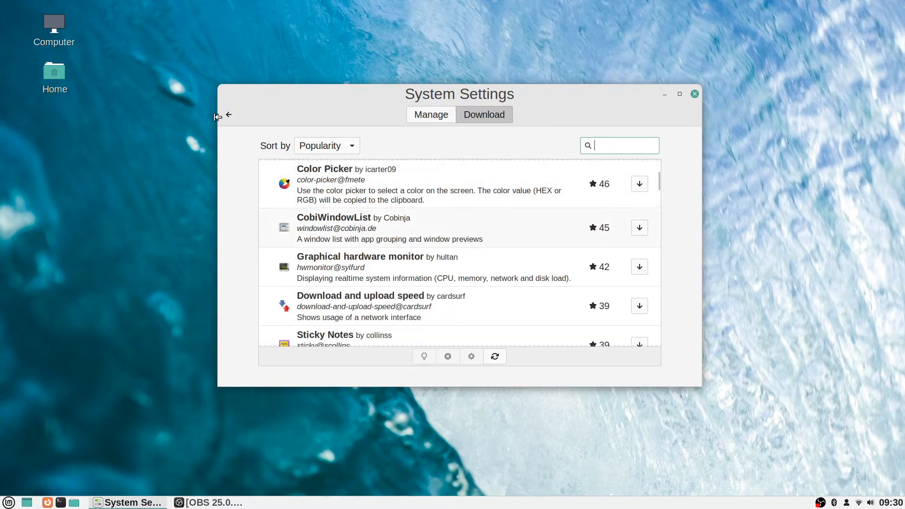
scroll("down", 3)
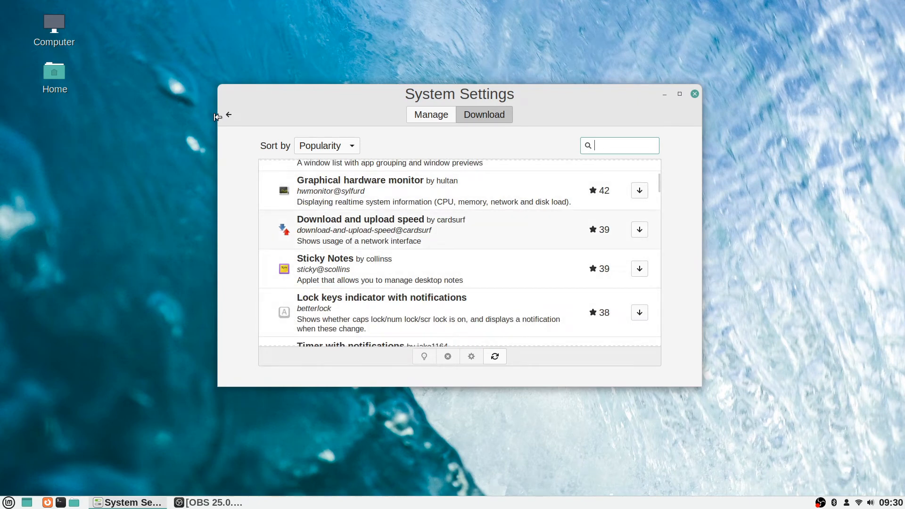
scroll("down", 3)
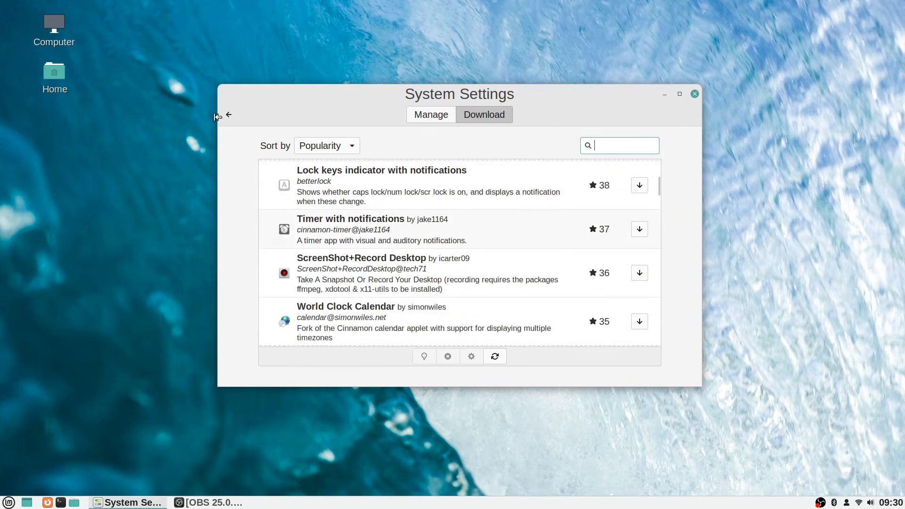
scroll("down", 3)
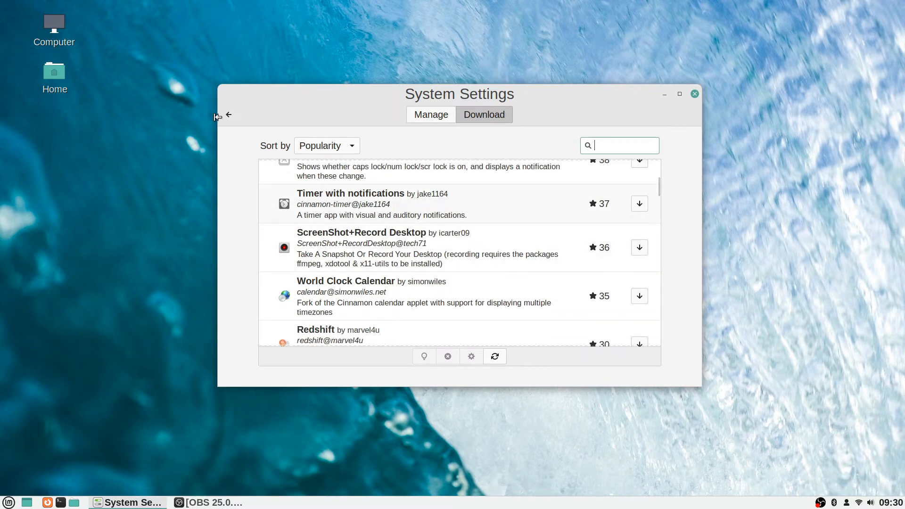
scroll("down", 3)
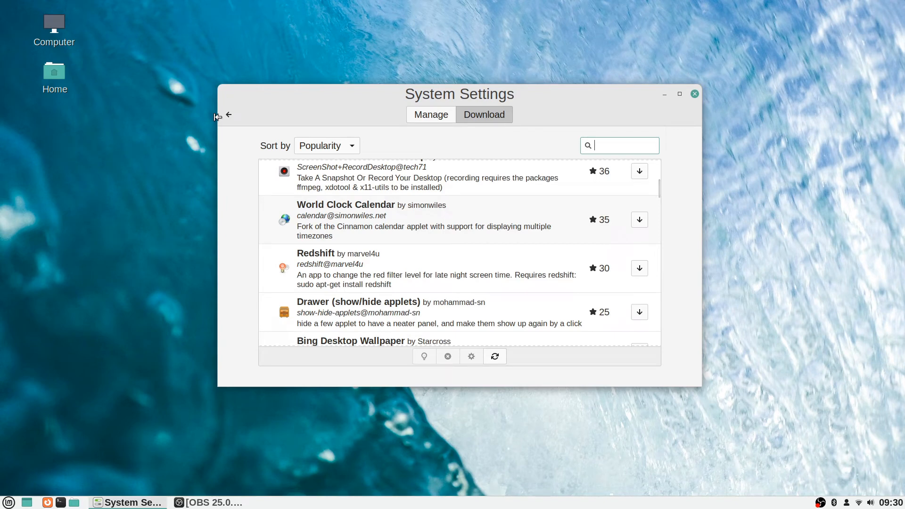
scroll("down", 3)
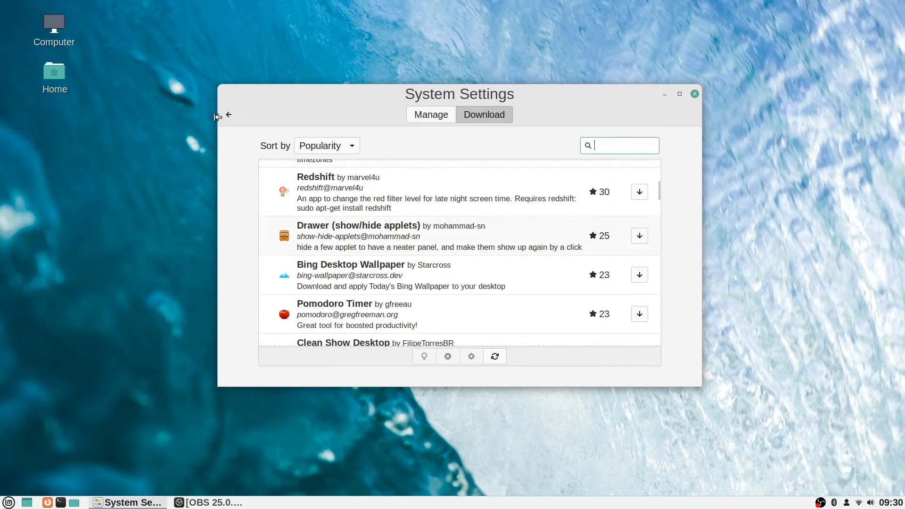
scroll("down", 3)
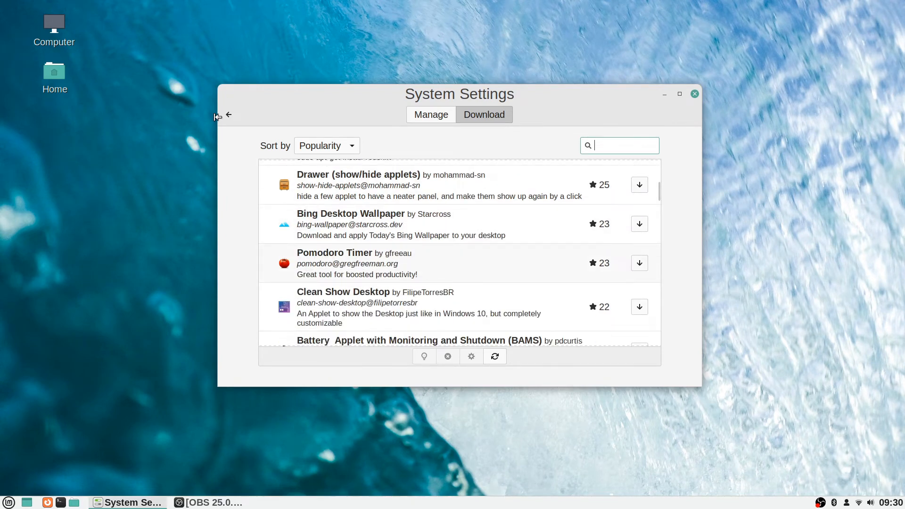
scroll("down", 3)
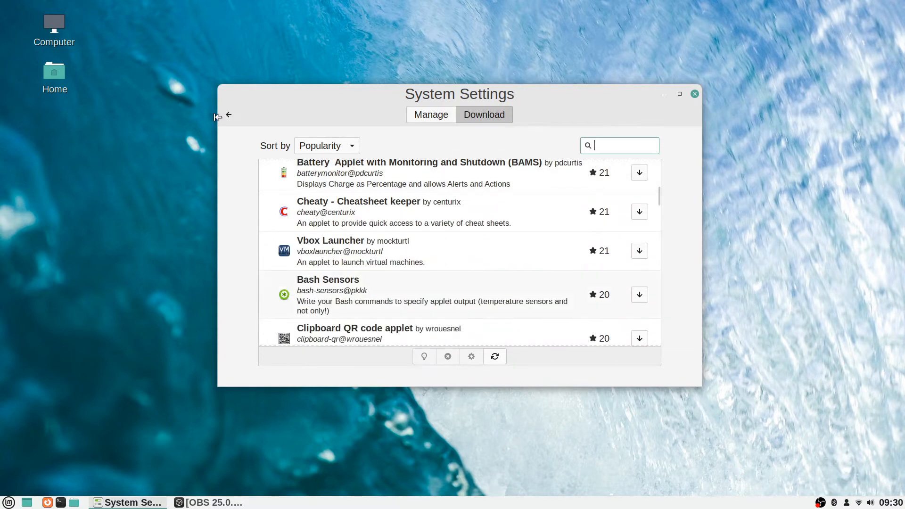
scroll("up", 3)
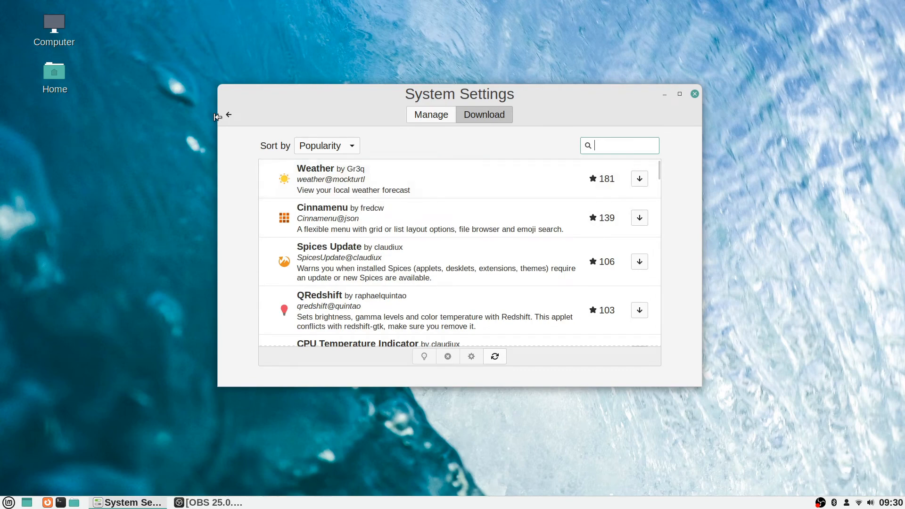
left_click(431, 114)
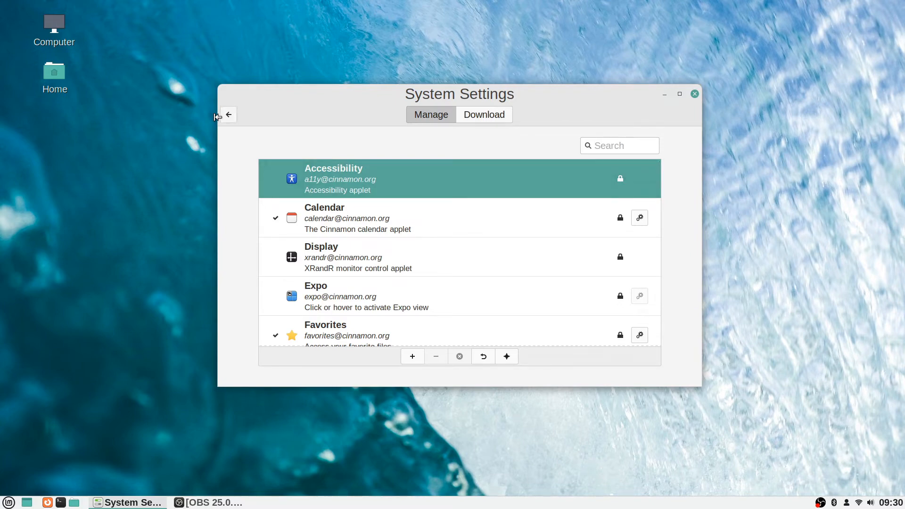
Step: Leave the Applets manager, glance at Date & Time, and return to the overview
scroll("down", 3)
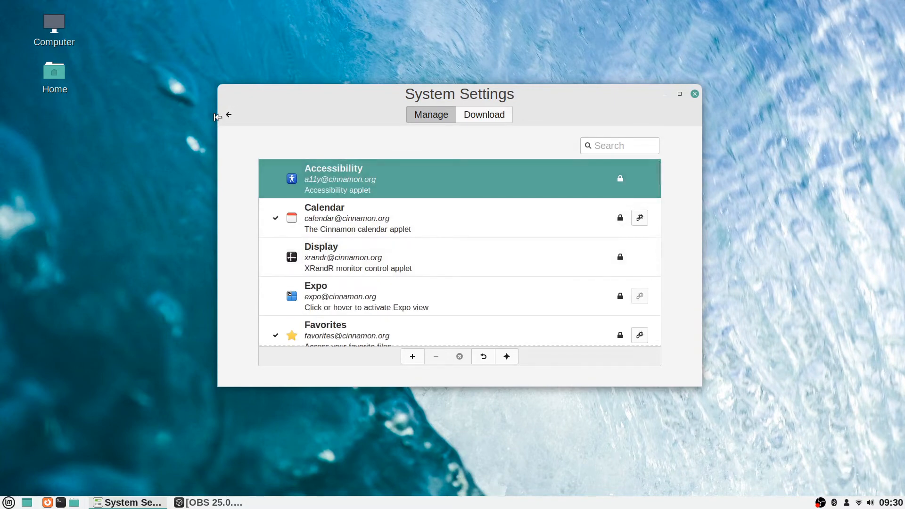
left_click(228, 114)
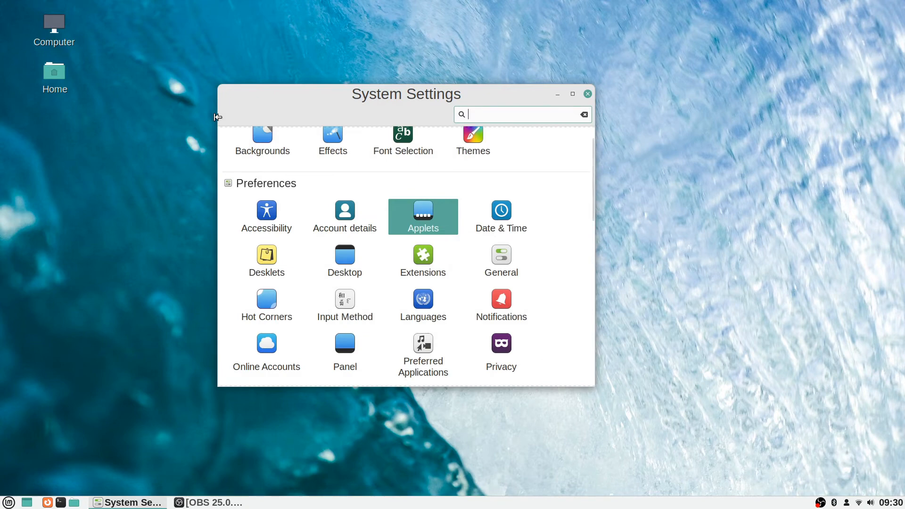
left_click(501, 216)
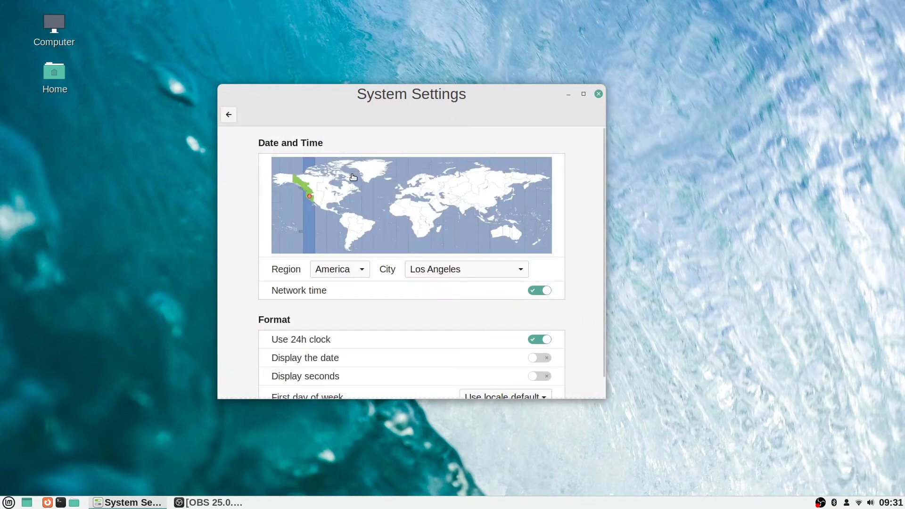
left_click(228, 114)
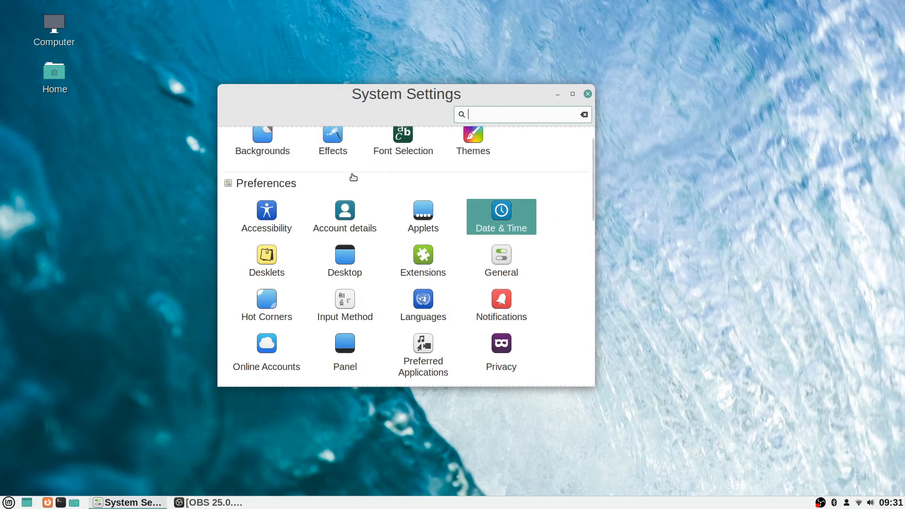
Step: Open Desklets and list downloadable desklets like Google Calendar, Disk Space and Weather Desklet
left_click(266, 255)
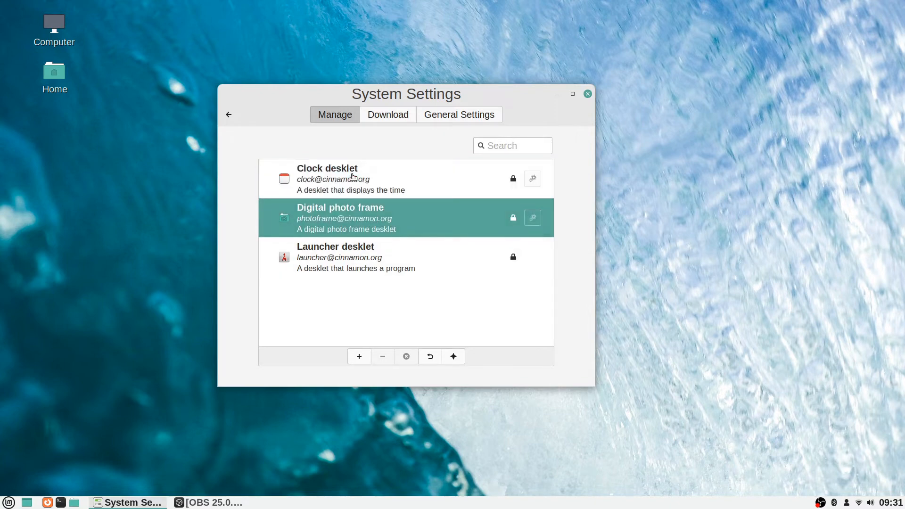
left_click(388, 115)
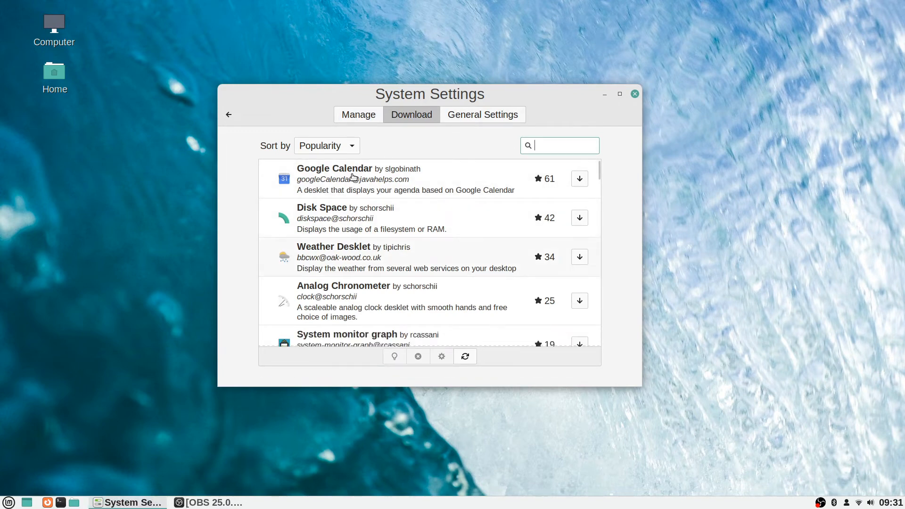
scroll("down", 3)
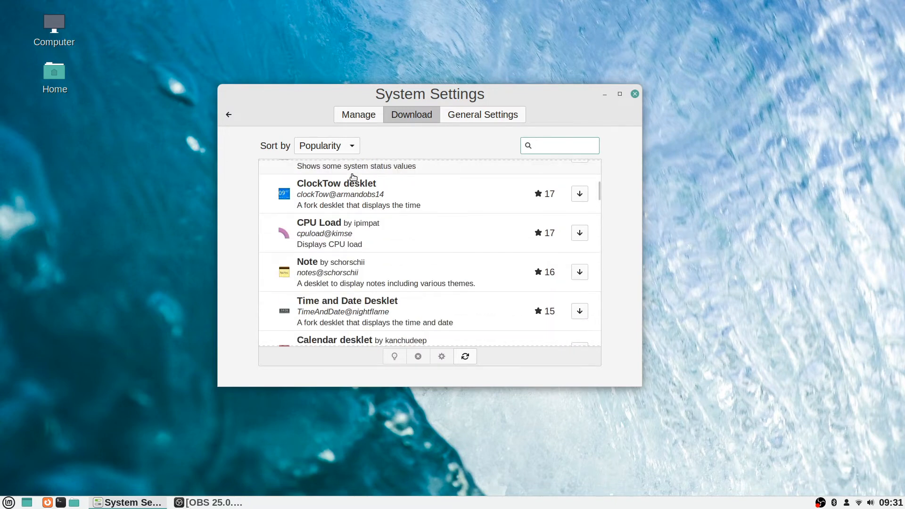
scroll("down", 3)
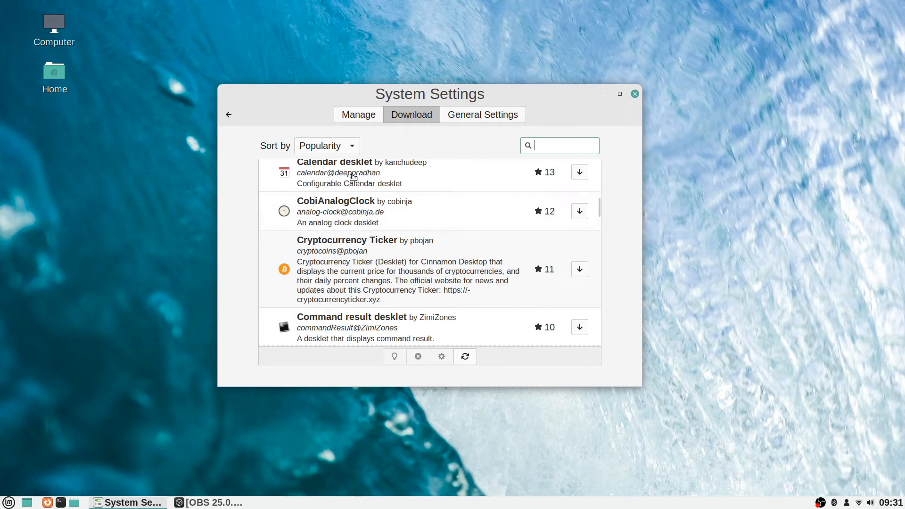
scroll("down", 3)
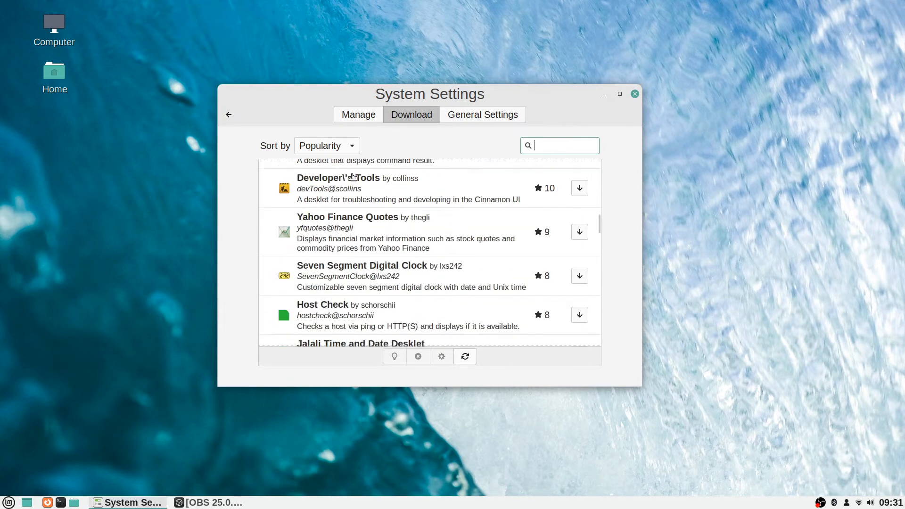
scroll("down", 3)
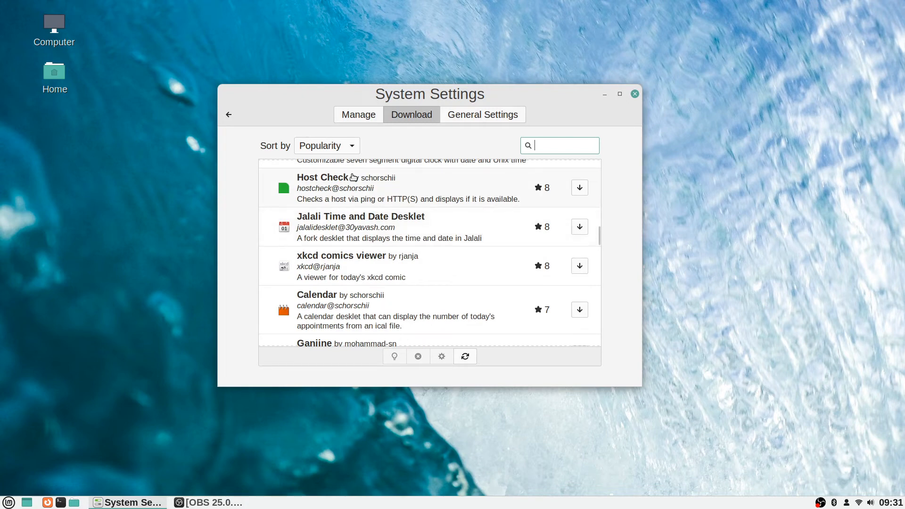
scroll("down", 3)
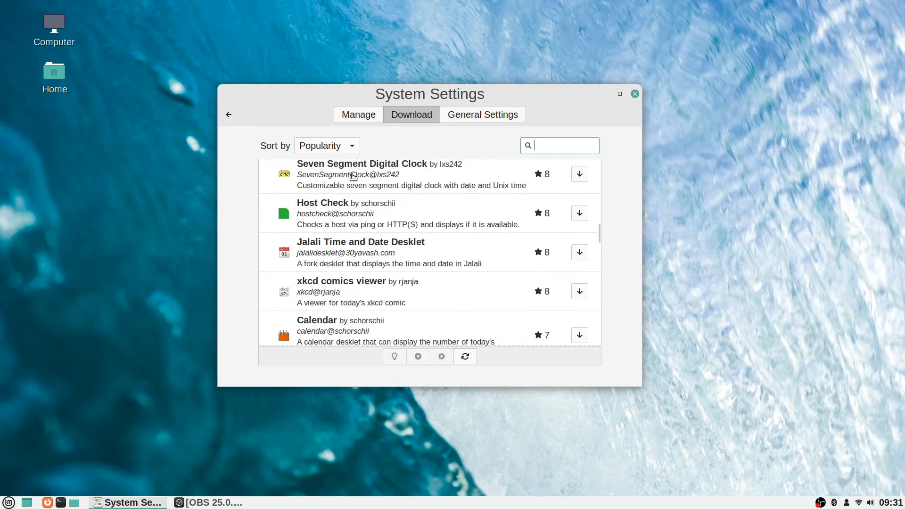
scroll("down", 3)
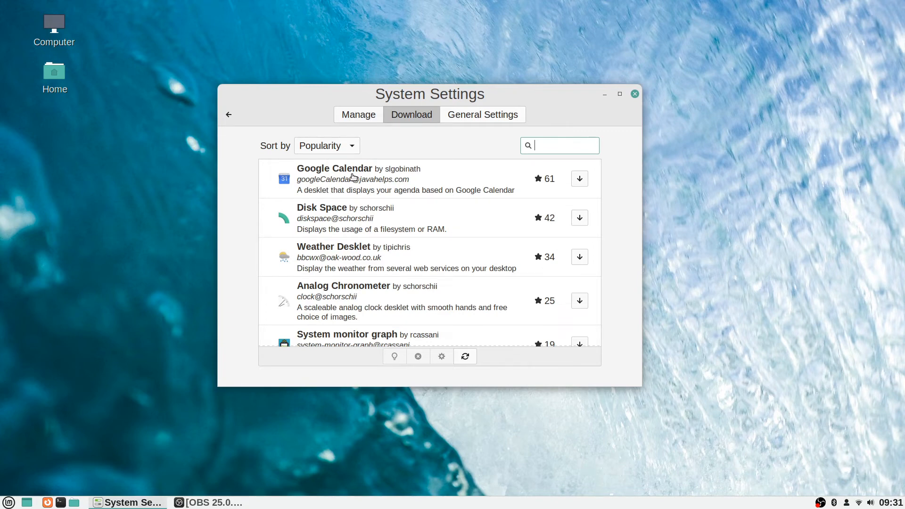
left_click(358, 115)
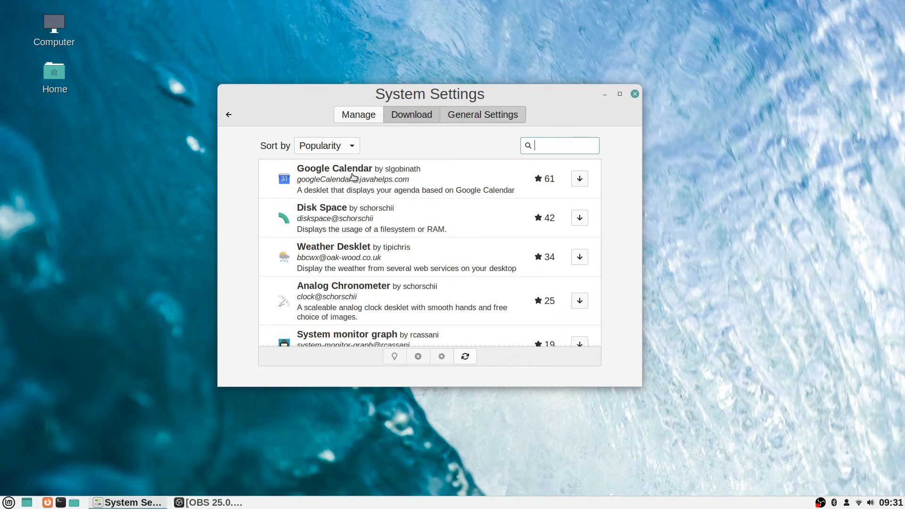
Step: View desklet General Settings (border-only decoration, grid snapping width 25), then go back to overview
left_click(483, 115)
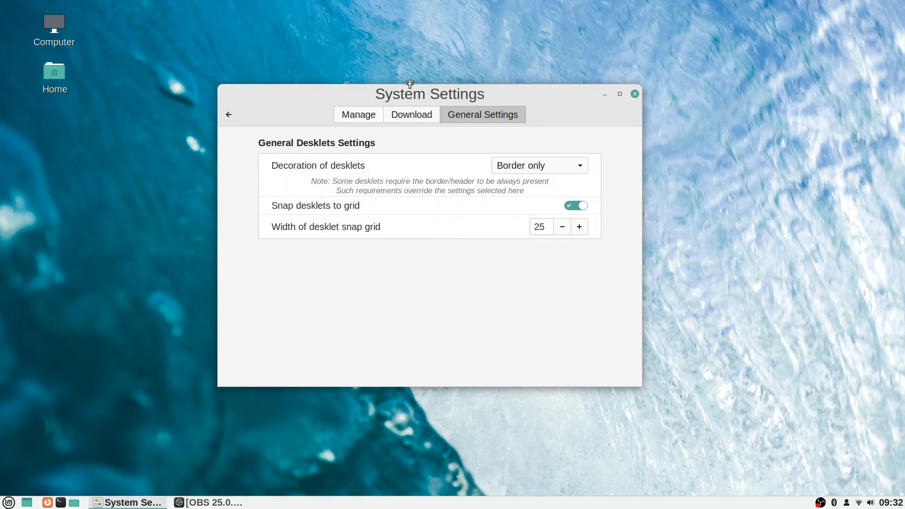
left_click(228, 115)
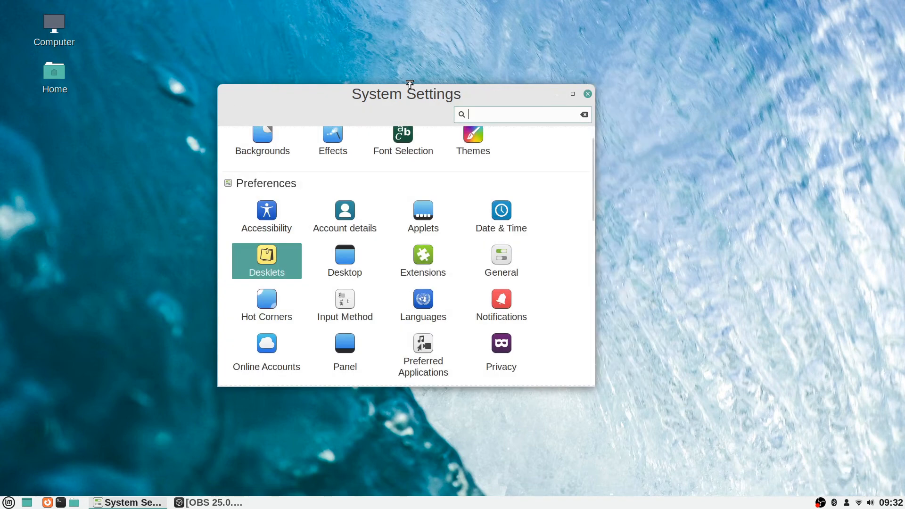
Step: Open Extensions on its Download tab and place the cursor in the search box
left_click(266, 255)
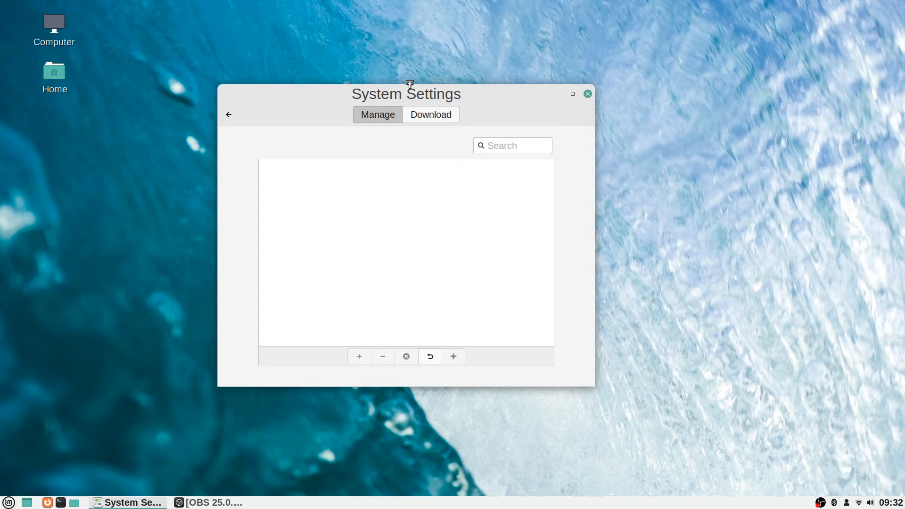
left_click(430, 114)
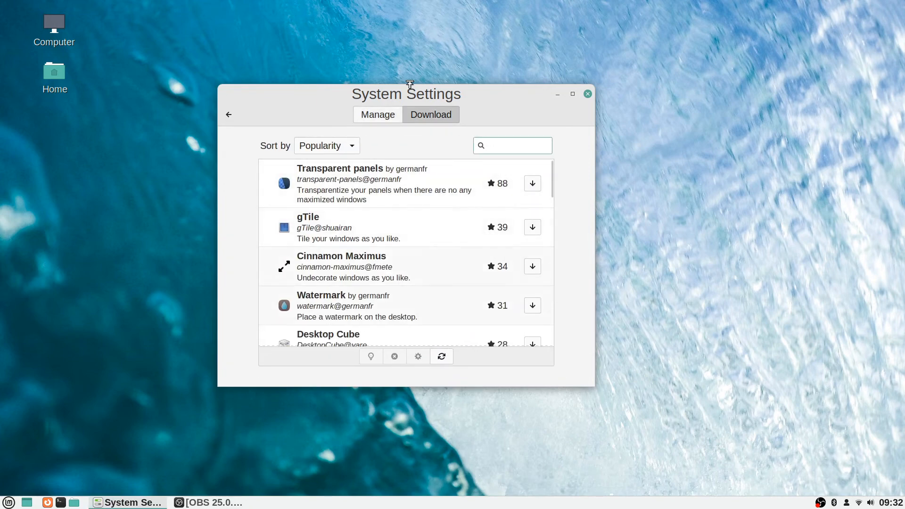
left_click(513, 145)
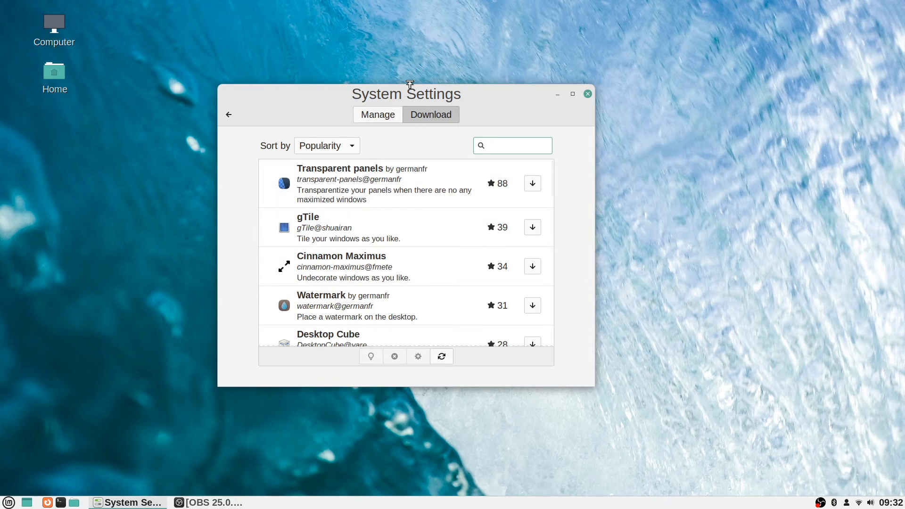
left_click(512, 145)
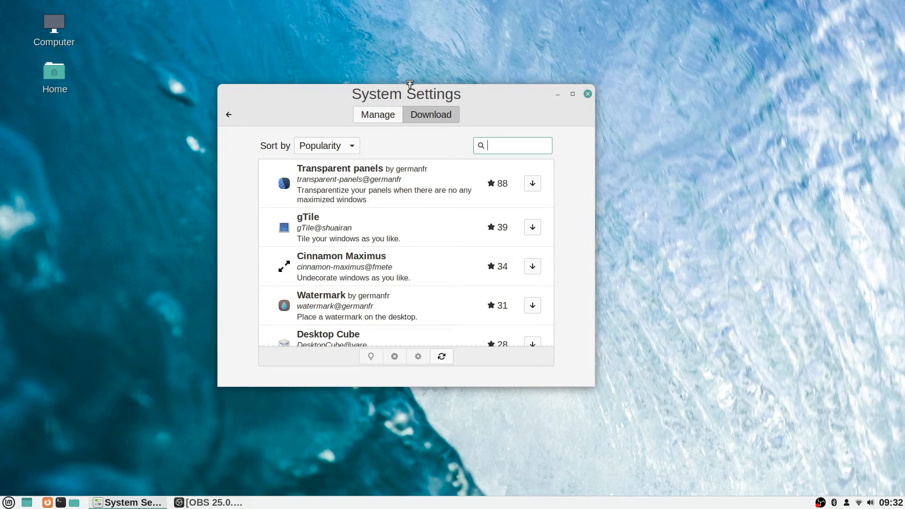
mouse_move(337, 493)
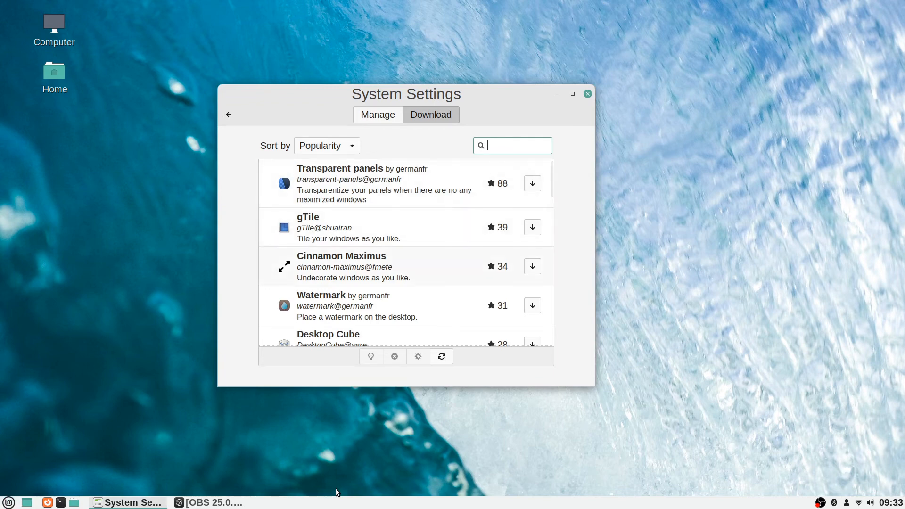
scroll("down", 3)
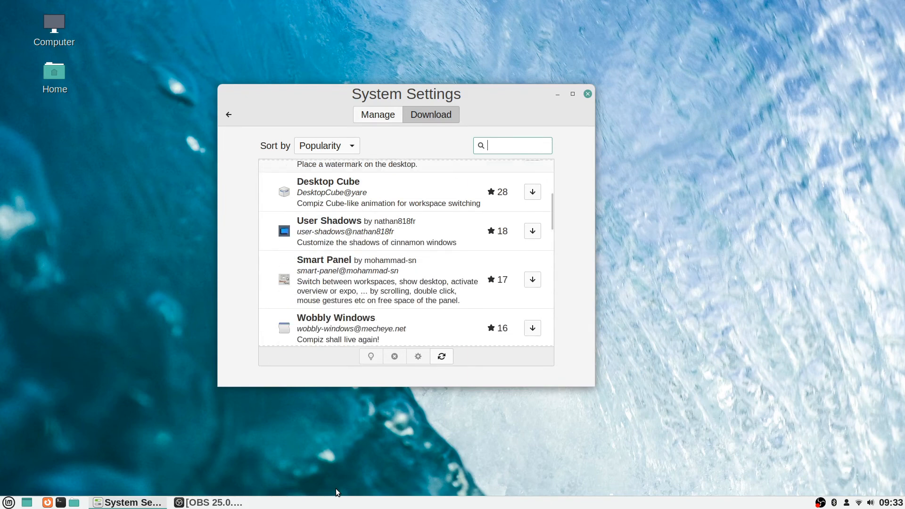
scroll("down", 3)
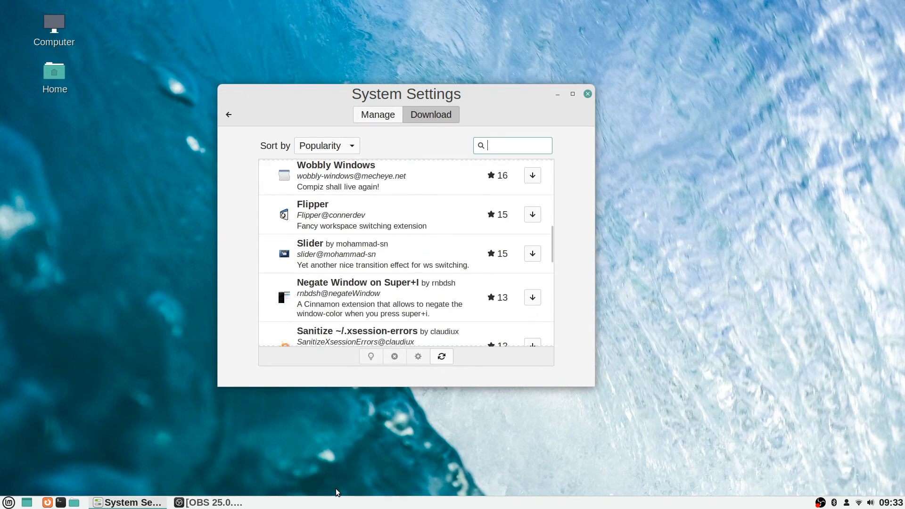
scroll("down", 3)
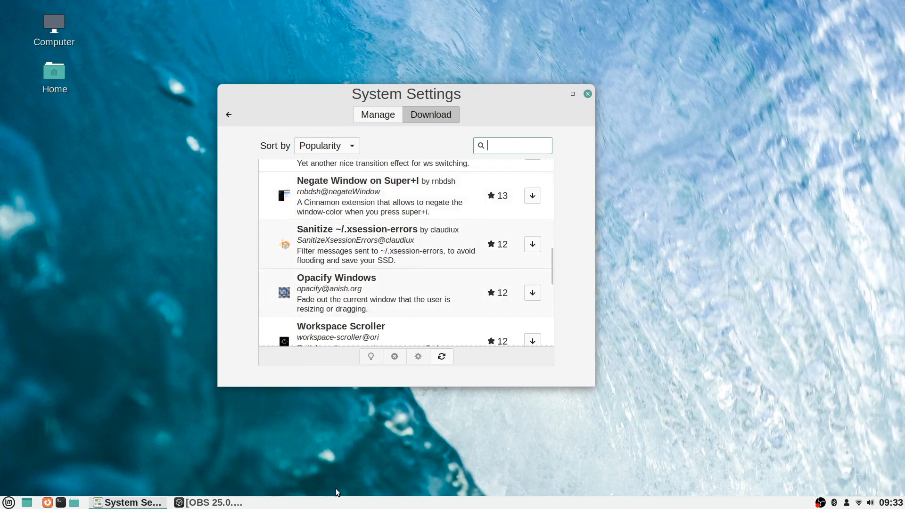
scroll("down", 3)
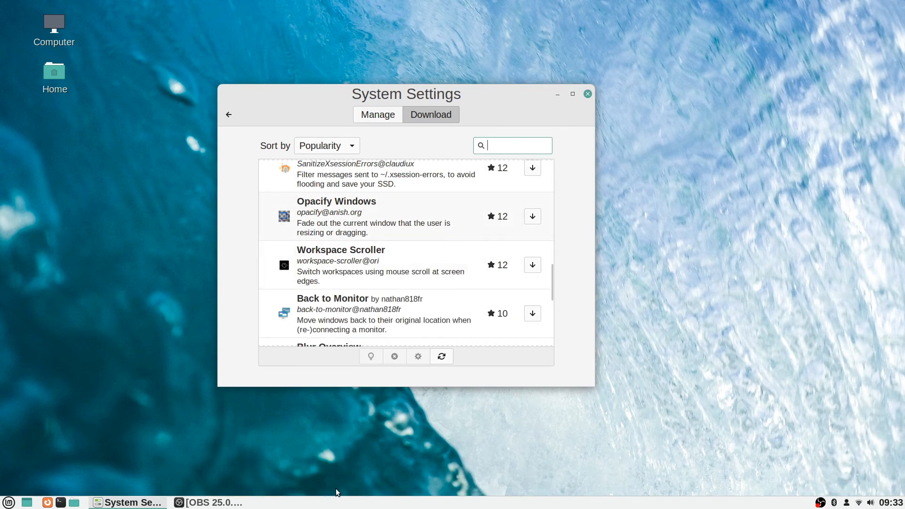
scroll("down", 3)
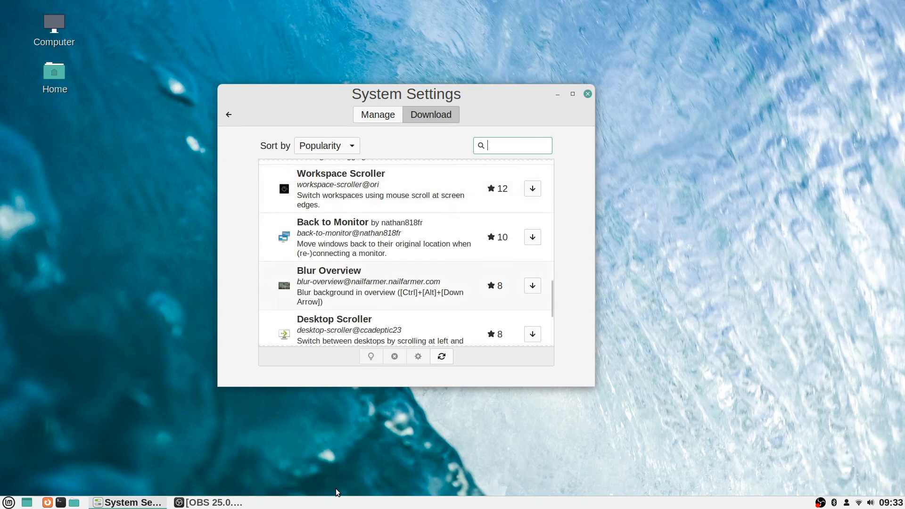
scroll("down", 3)
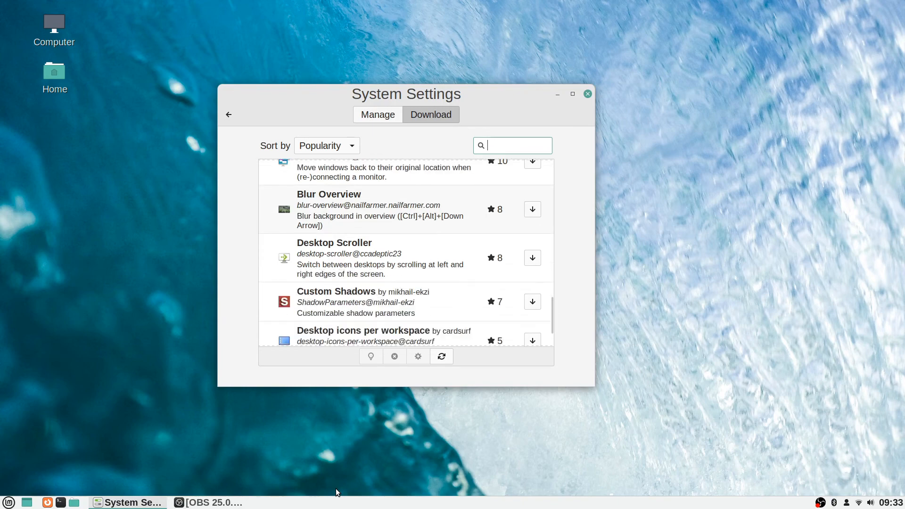
mouse_move(575, 240)
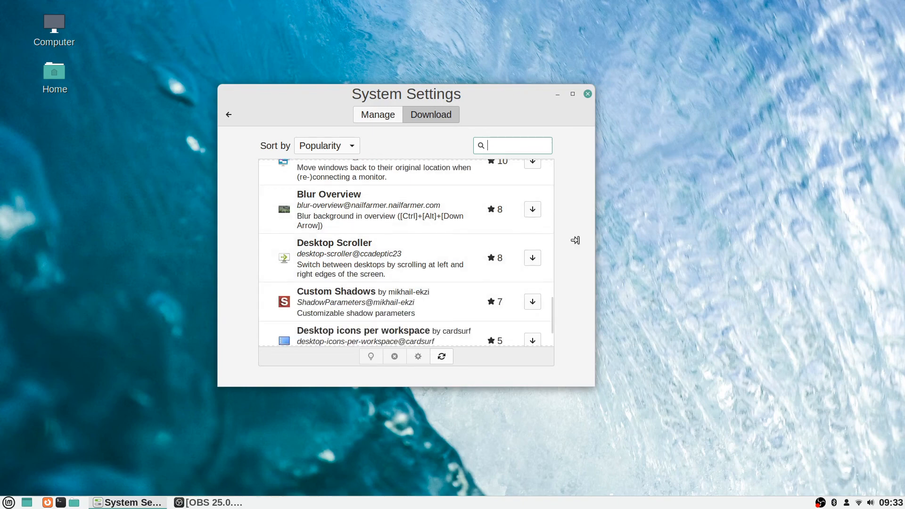
scroll("down", 3)
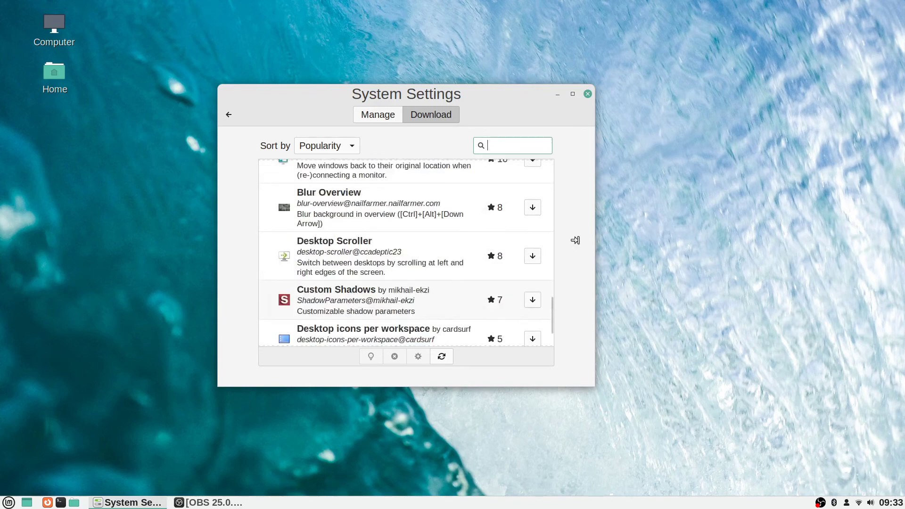